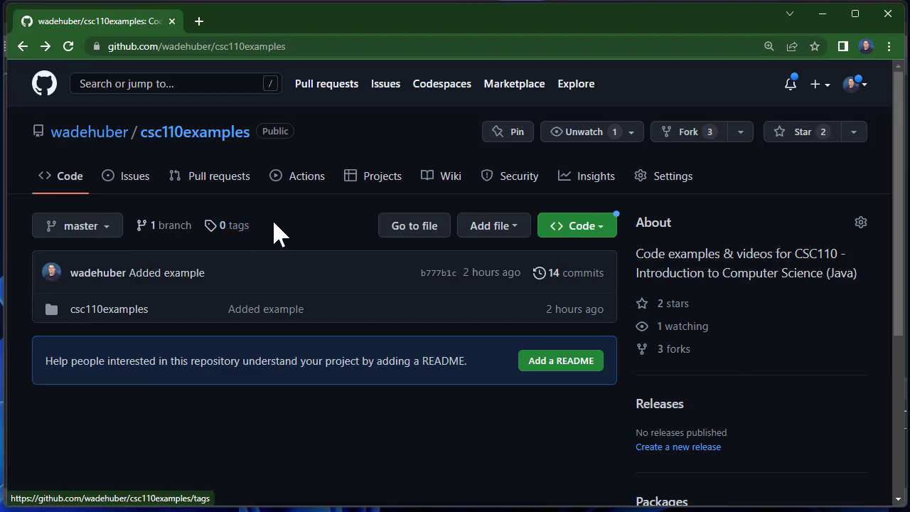
mouse_move(313, 46)
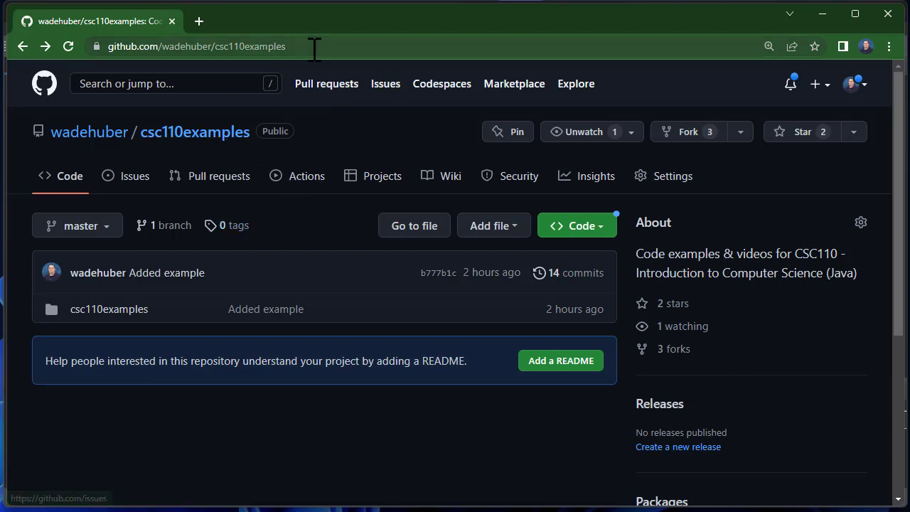
mouse_move(168, 309)
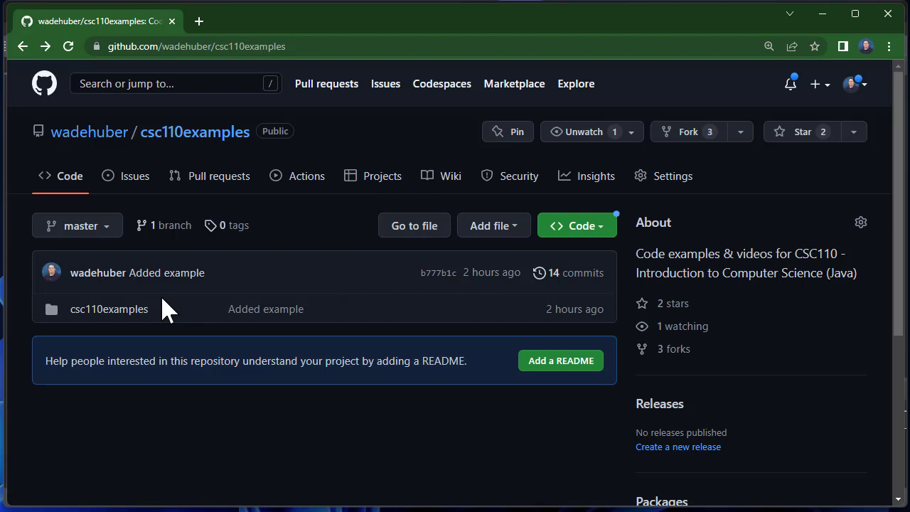
- Browse the csc110examples folder, return to the repo root and copy its HTTPS clone URL
click(108, 309)
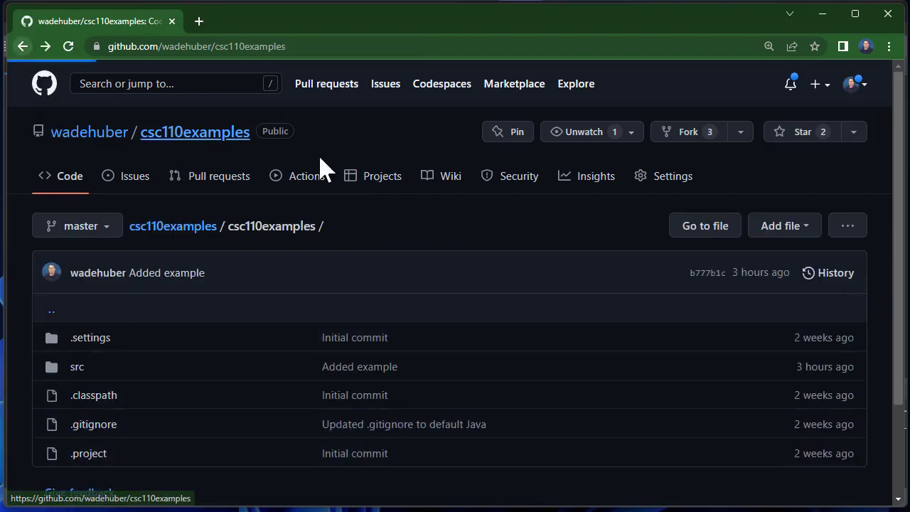
click(576, 225)
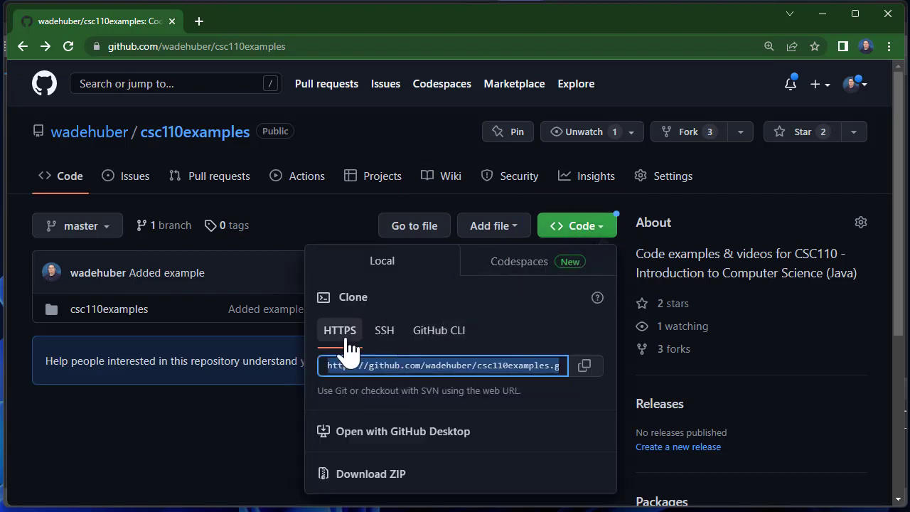
right_click(441, 364)
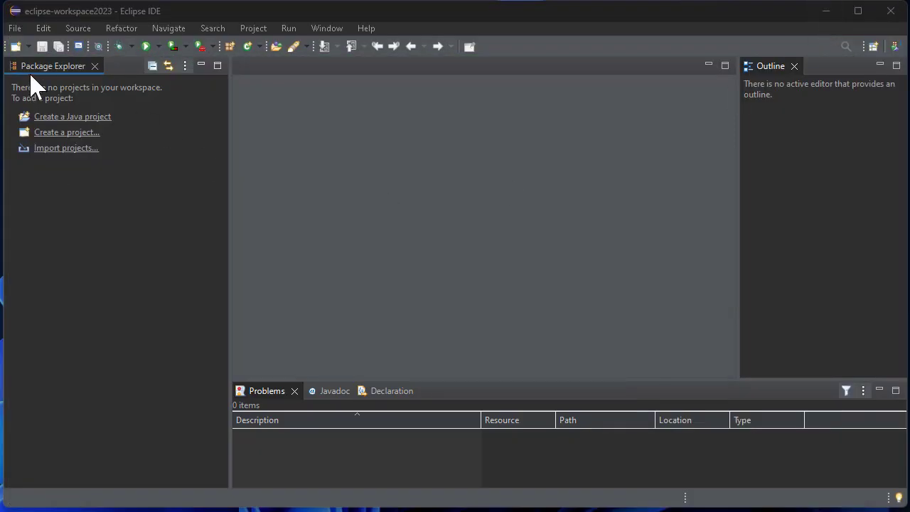
mouse_move(34, 35)
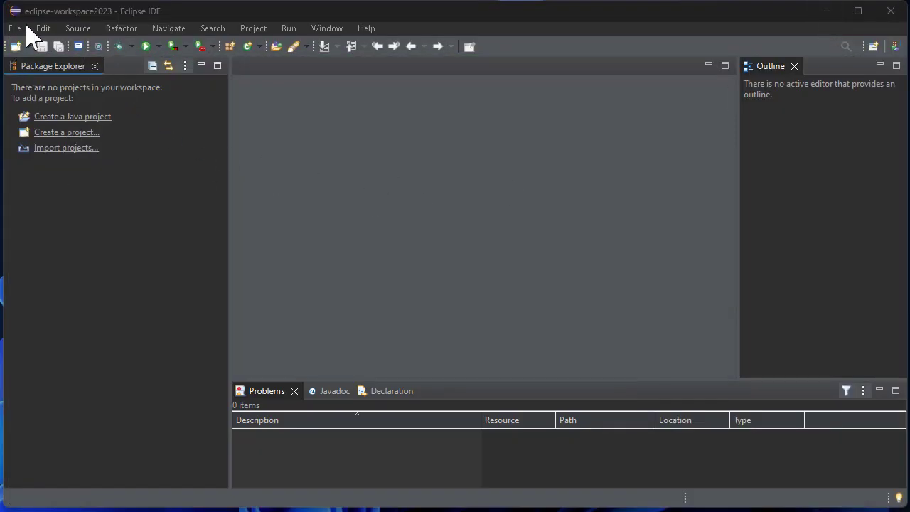
- Start the Import wizard with Projects from Git and reach the repository-source choice
click(14, 29)
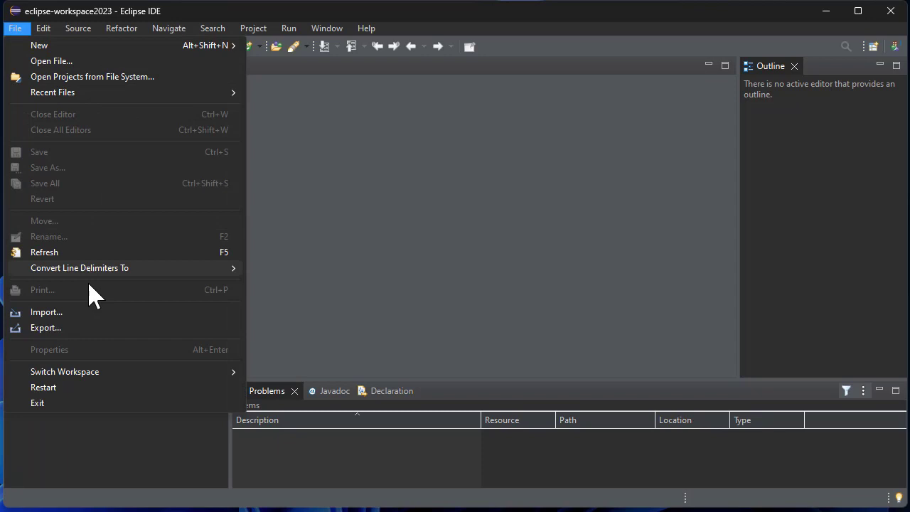
click(46, 311)
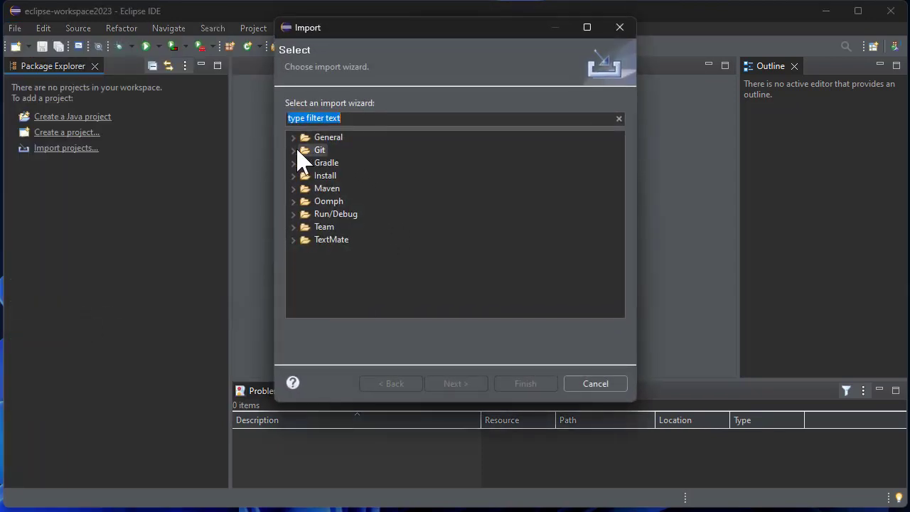
click(293, 151)
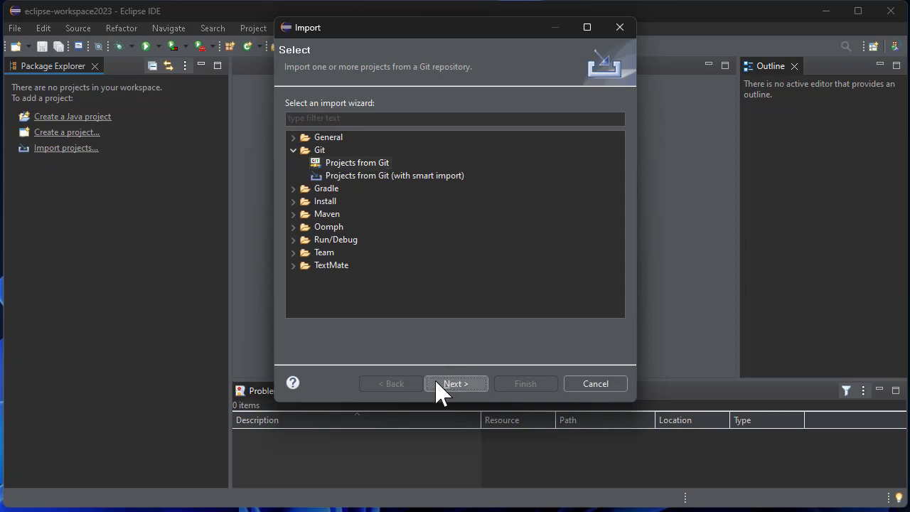
click(455, 384)
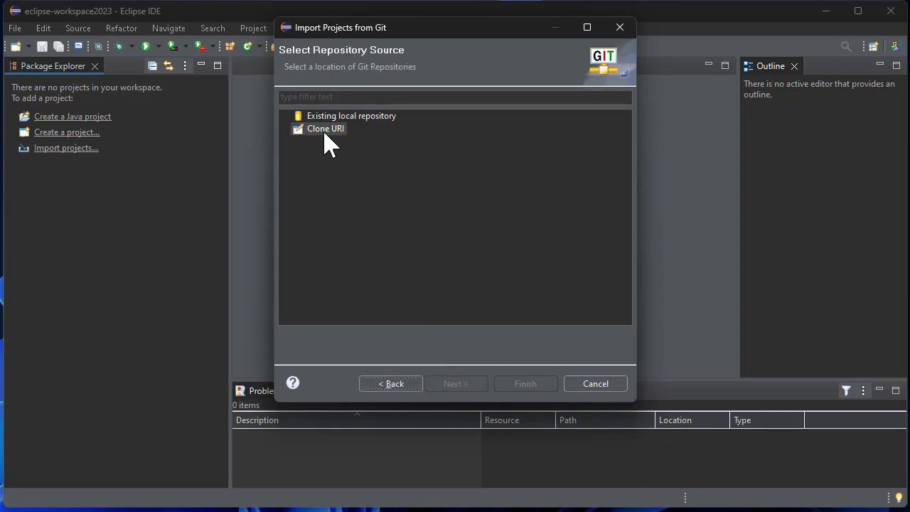
- Clone the csc110examples GitHub URI to the default local folder and import its existing Eclipse project
click(324, 128)
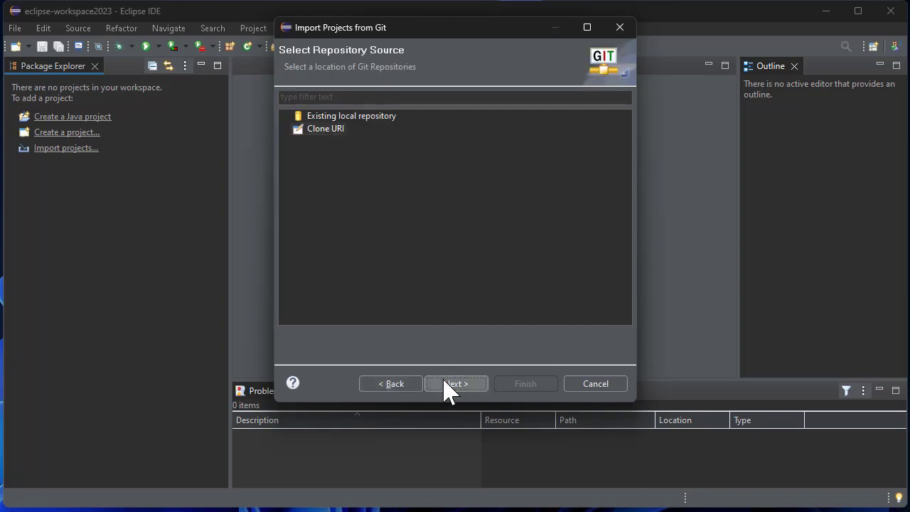
click(456, 384)
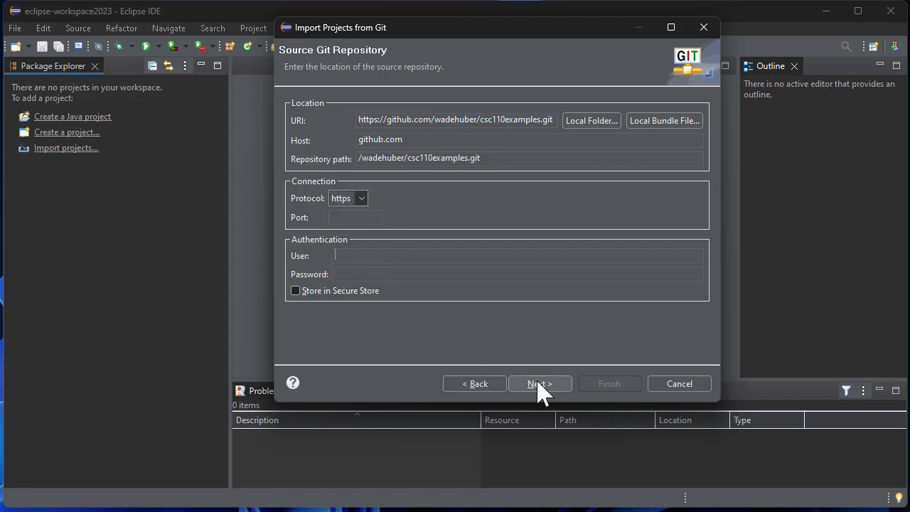
click(541, 384)
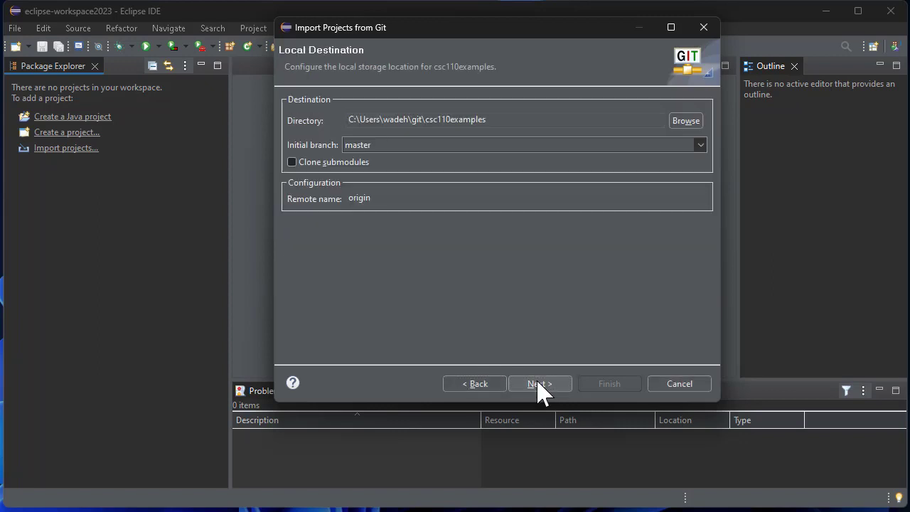
click(539, 384)
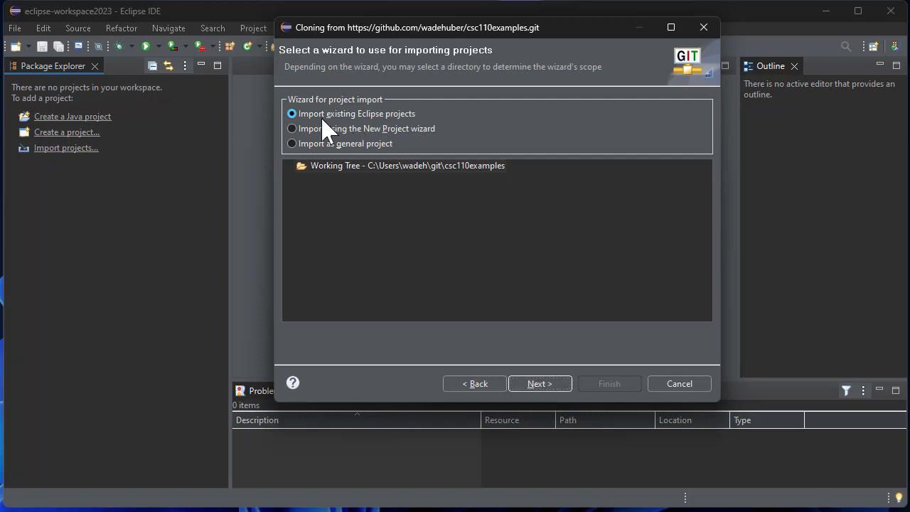
mouse_move(424, 126)
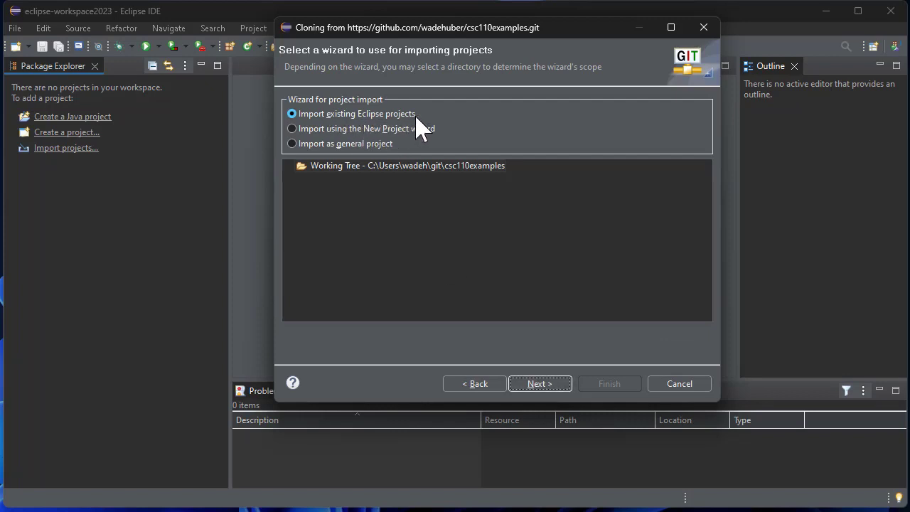
click(540, 384)
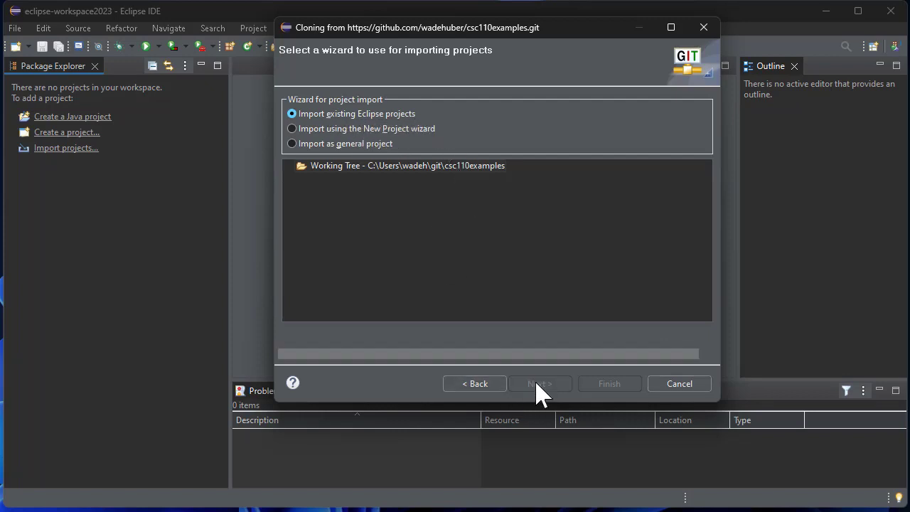
click(609, 384)
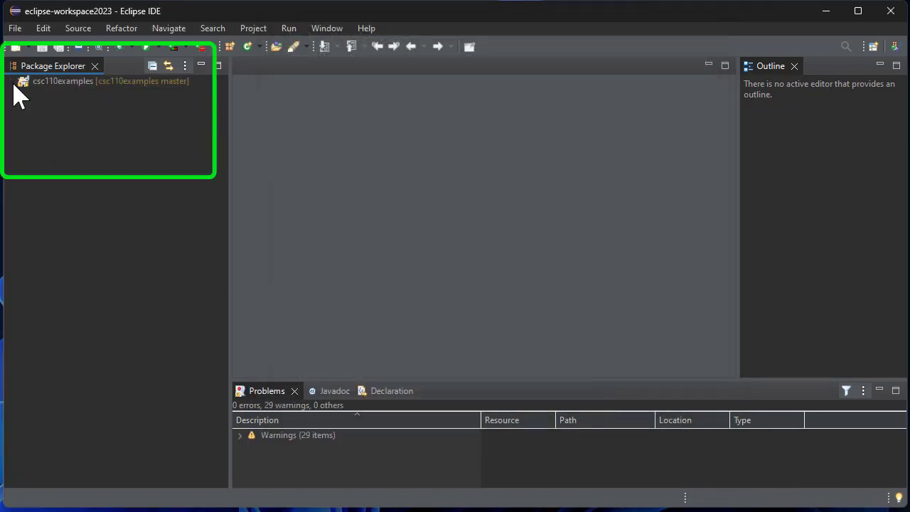
- Expand csc110examples and its src folder to show the JRE library and four packages
click(12, 80)
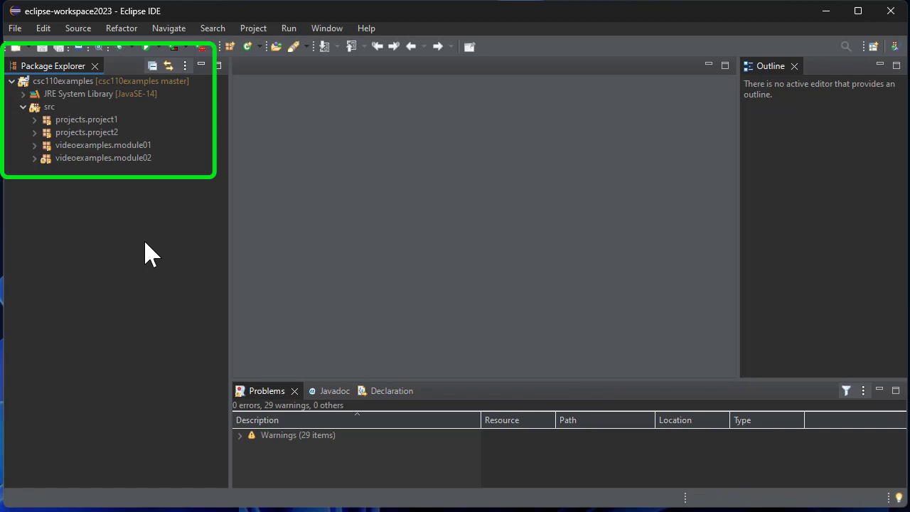
click(103, 145)
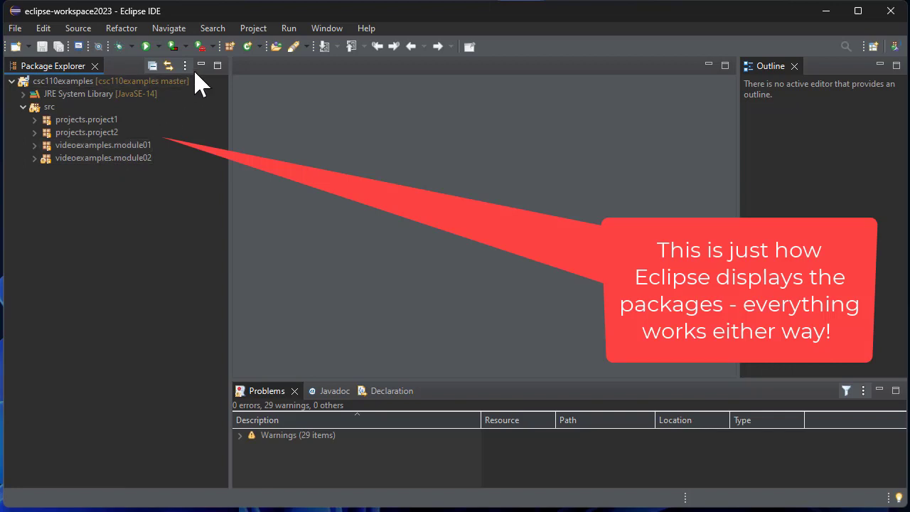
- Switch Package Presentation to Hierarchical and expand projects > project1 to HelloCSC110.java
click(185, 66)
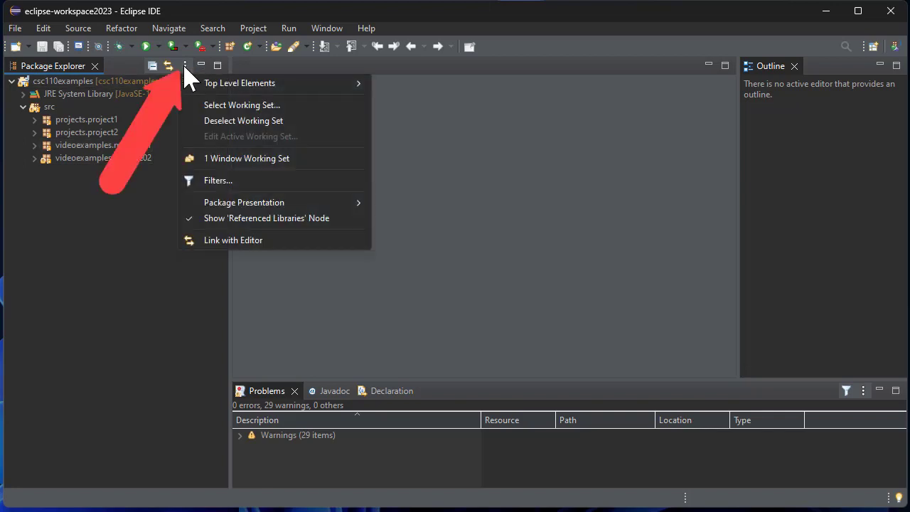
mouse_move(245, 202)
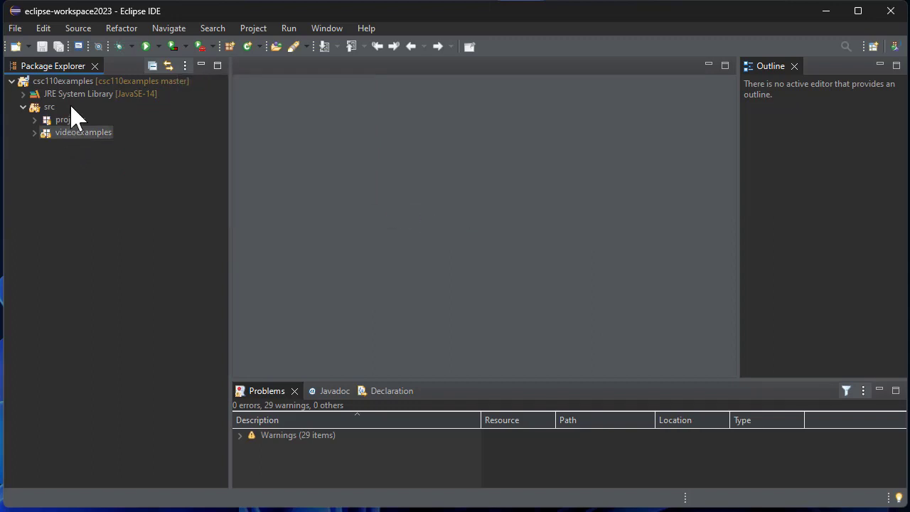
click(35, 119)
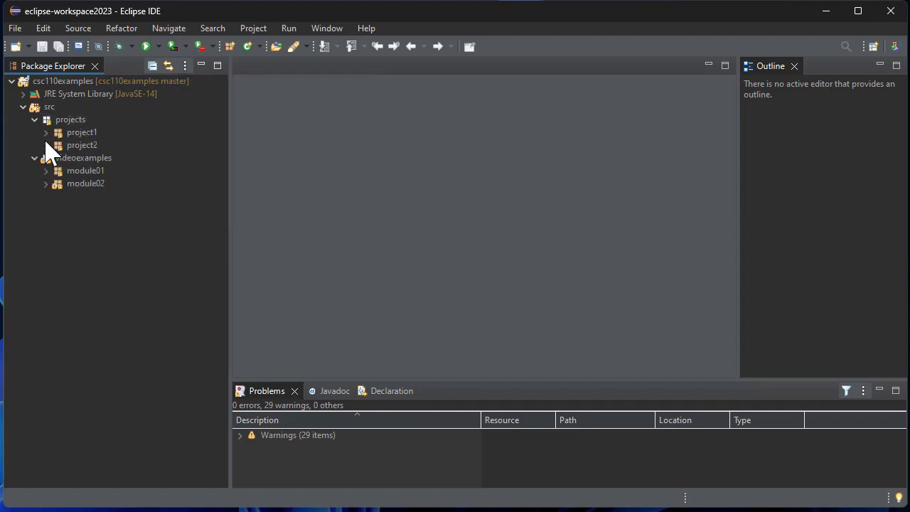
click(46, 133)
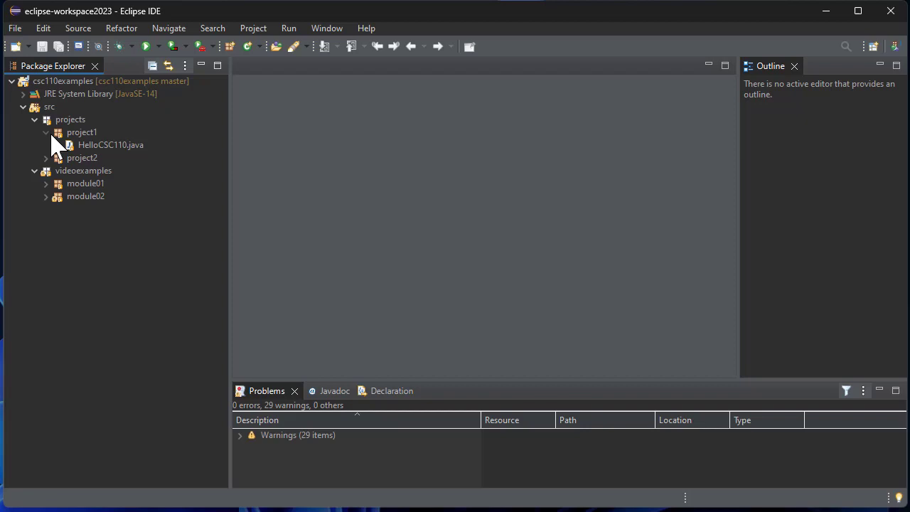
click(111, 145)
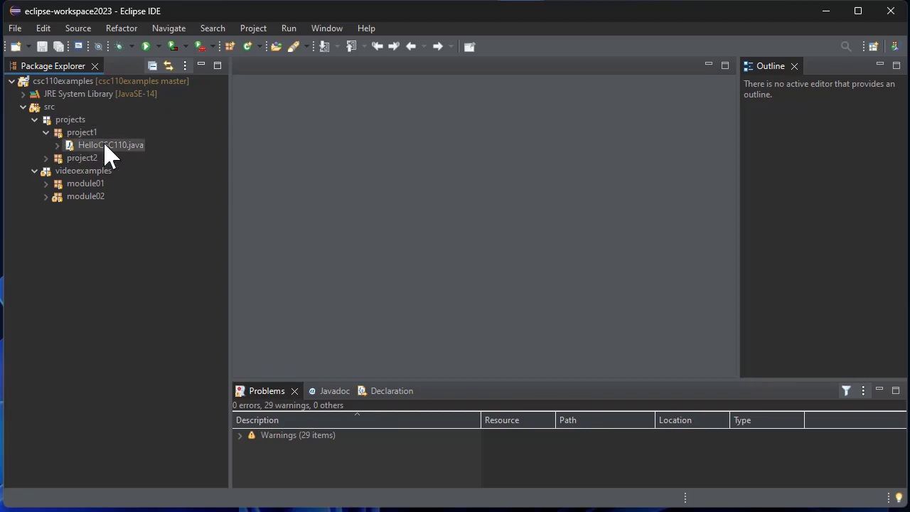
- Run HelloCSC110.java from the editor so the console prints "Hello, world!"
double_click(111, 145)
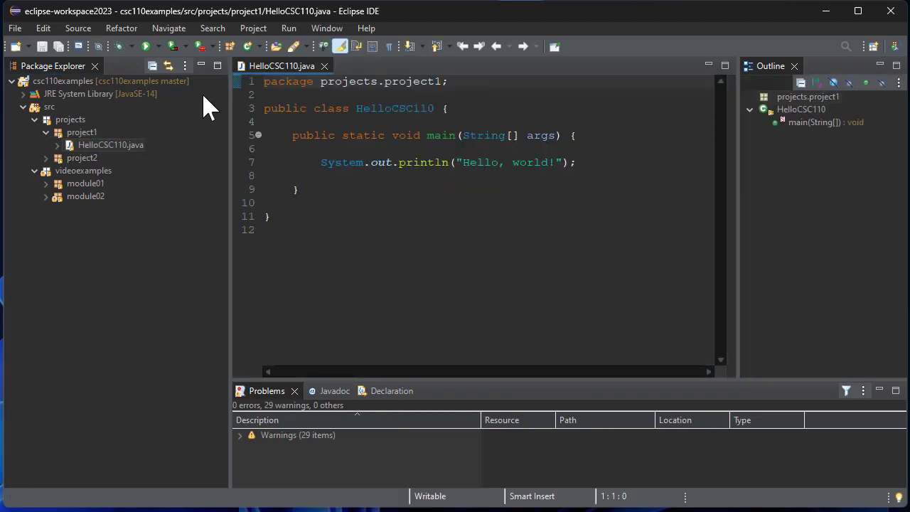
click(145, 45)
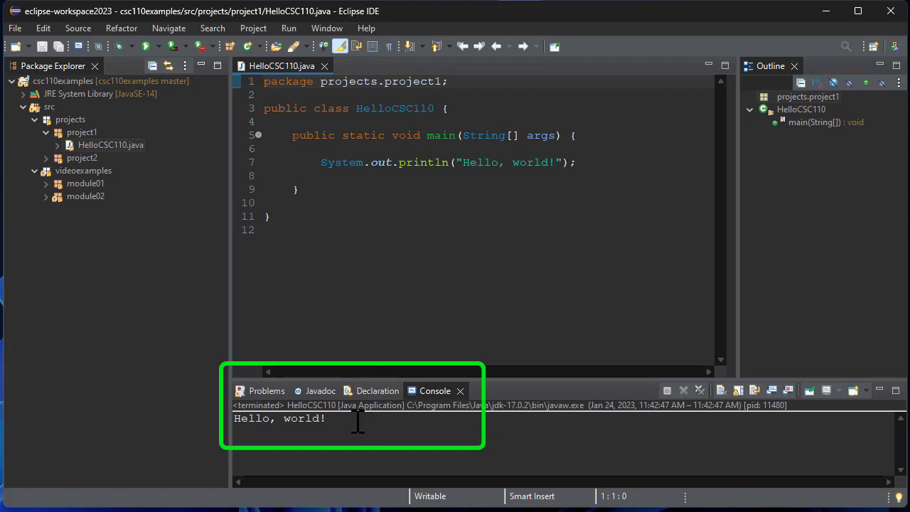